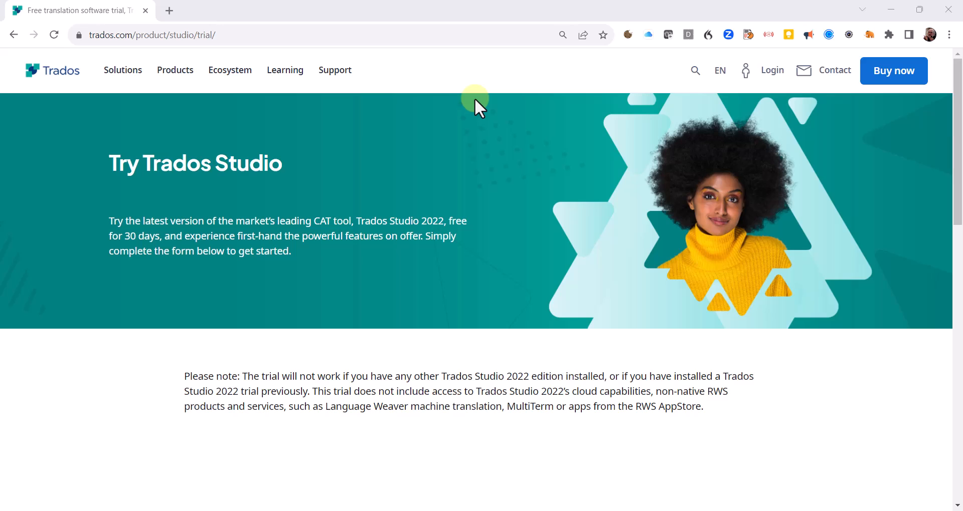
{"action": "mouse_move", "coordinate": [583, 272]}
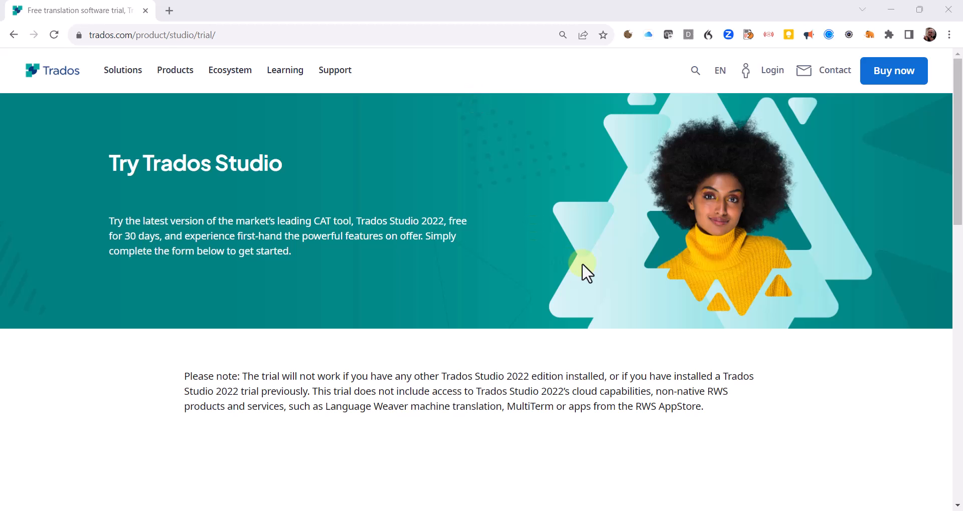
{"action": "mouse_move", "coordinate": [955, 475]}
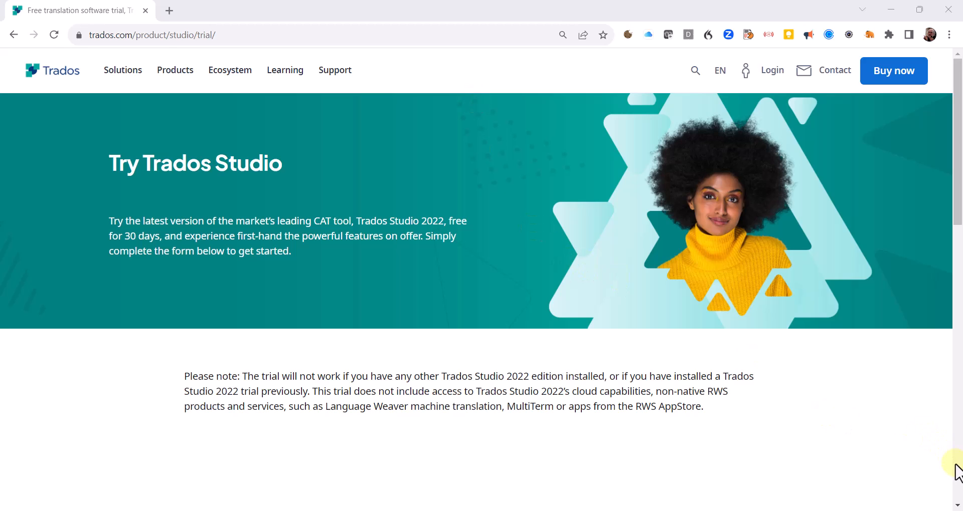
Submit the filled-in Trados Studio trial request form and reach the thank-you confirmation
{"action": "scroll", "scroll_direction": "down", "scroll_amount": 3}
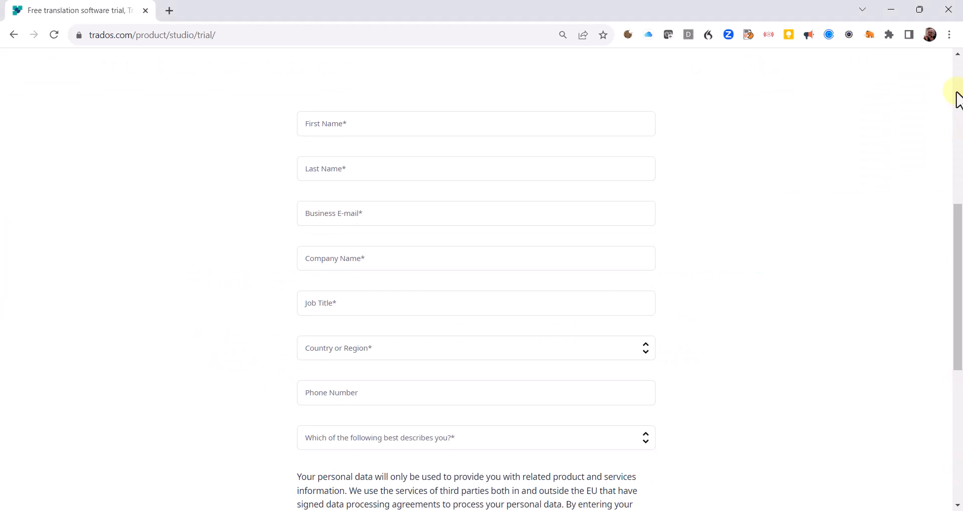
{"action": "mouse_move", "coordinate": [958, 62]}
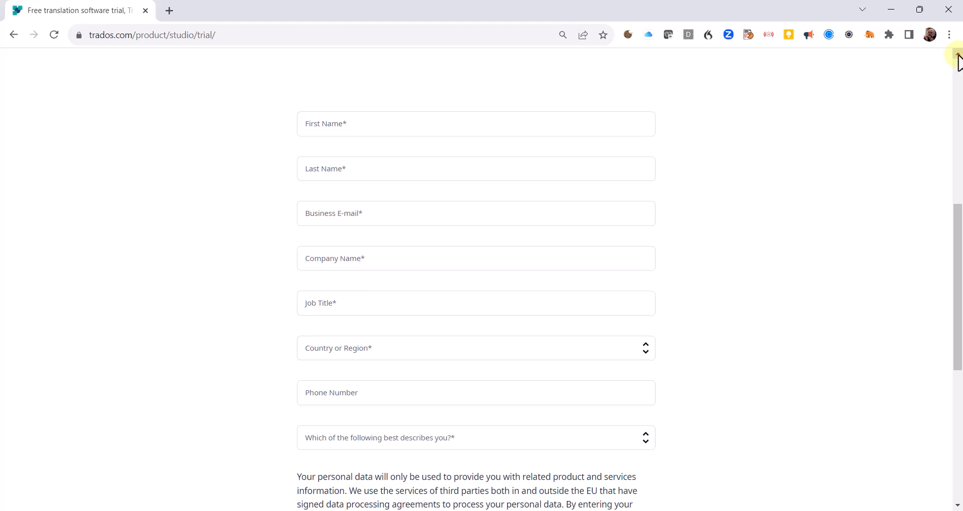
{"action": "scroll", "scroll_direction": "up", "scroll_amount": 3}
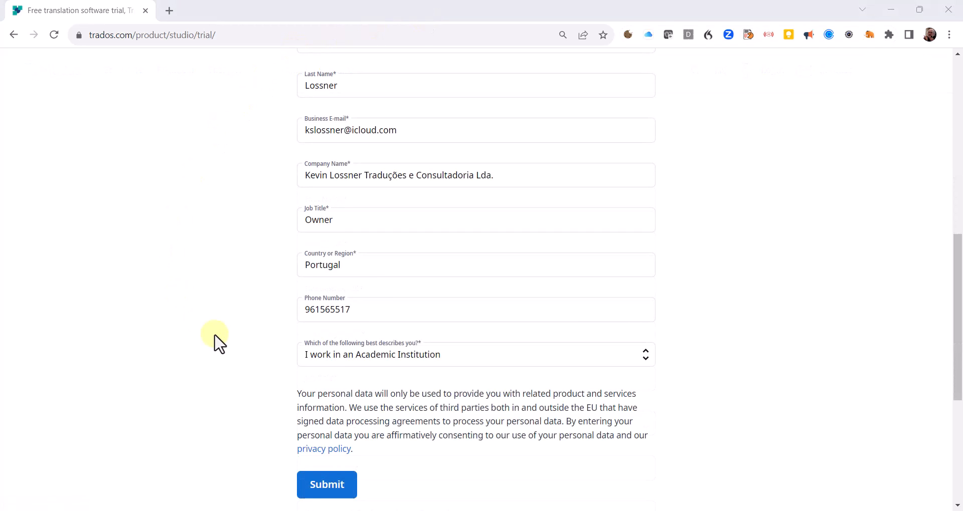
{"action": "left_click", "coordinate": [326, 484]}
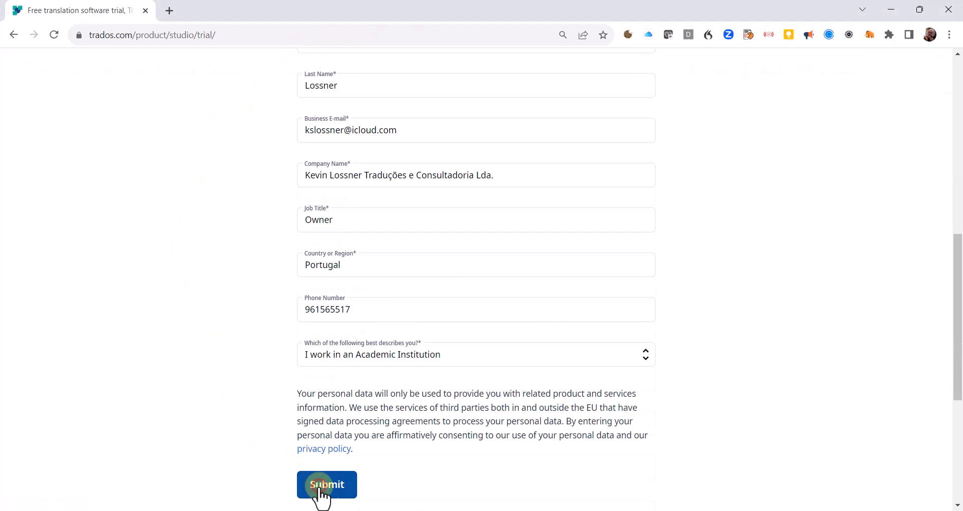
{"action": "left_click", "coordinate": [327, 485]}
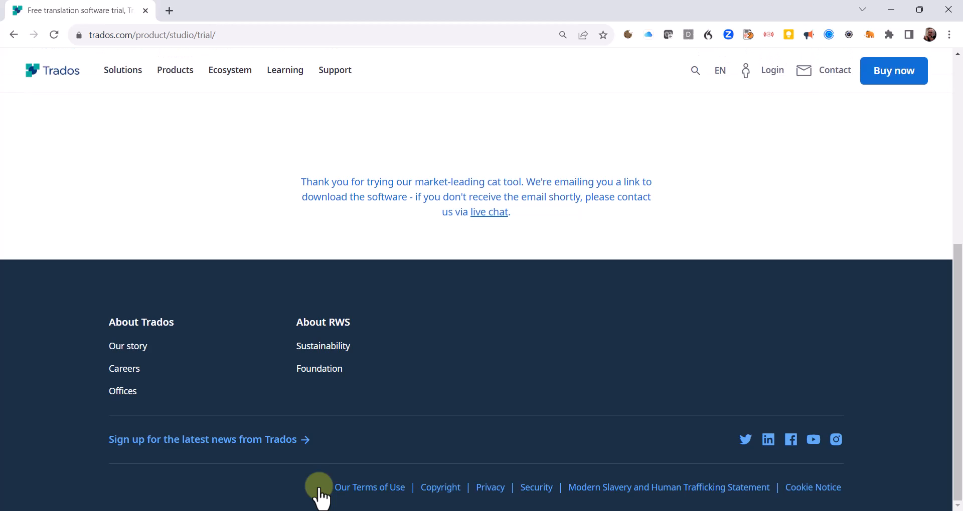
{"action": "mouse_move", "coordinate": [939, 132]}
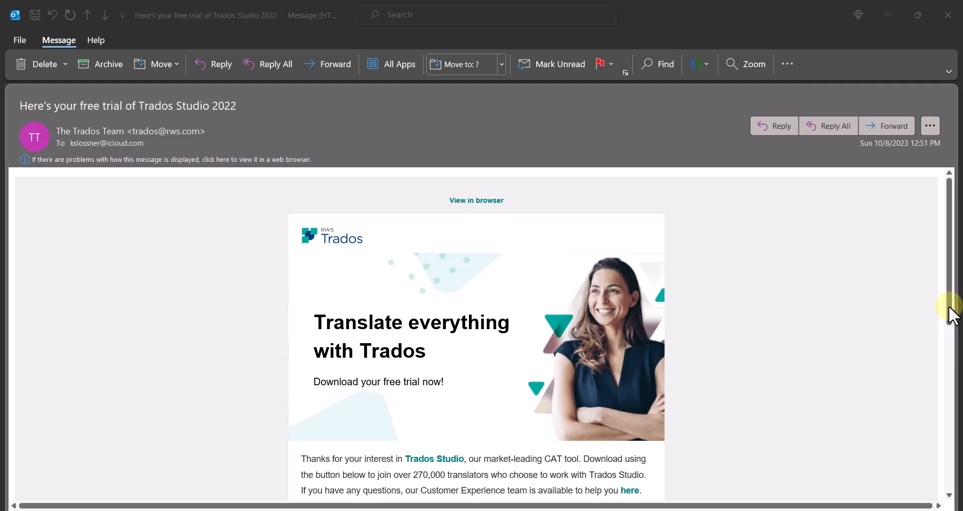
Download the Trados Studio 2022 trial installer from the free-trial email's Download trial button
{"action": "scroll", "scroll_direction": "down", "scroll_amount": 3}
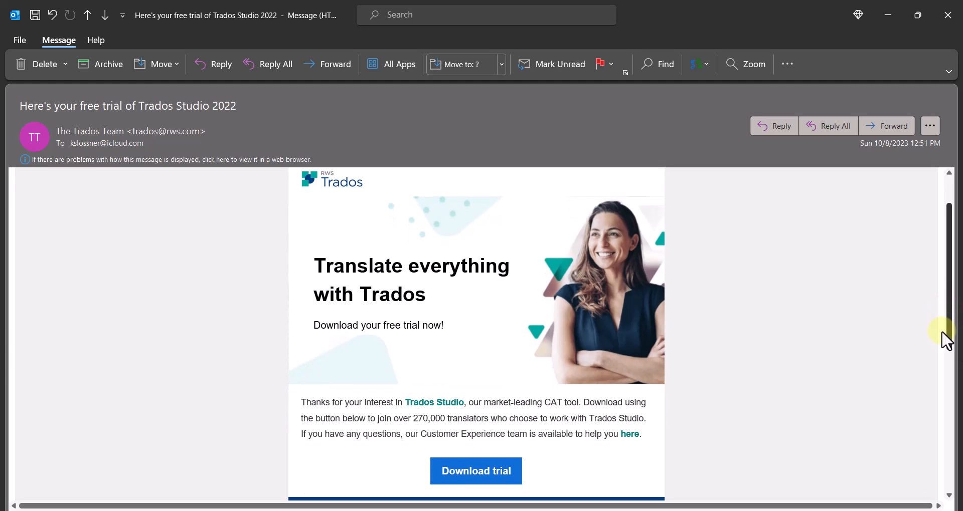
{"action": "scroll", "scroll_direction": "down", "scroll_amount": 3}
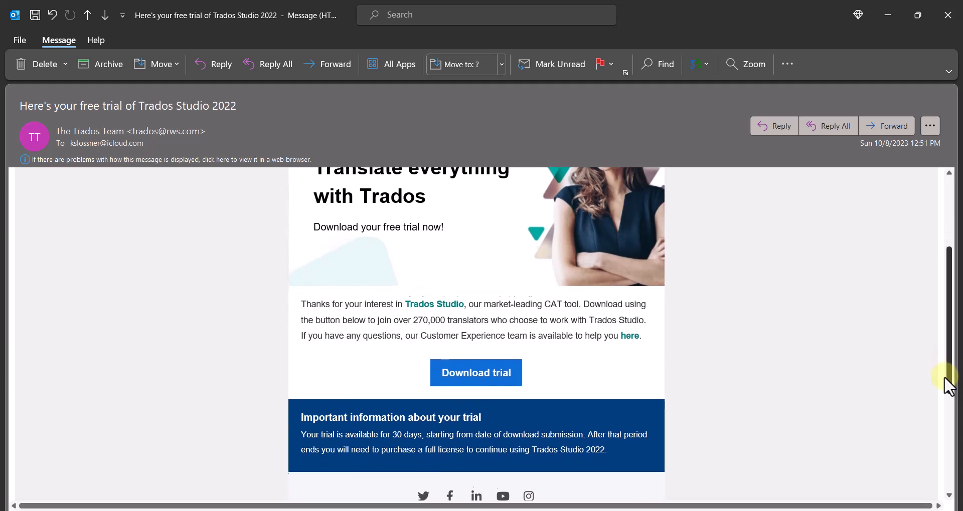
{"action": "scroll", "scroll_direction": "down", "scroll_amount": 3}
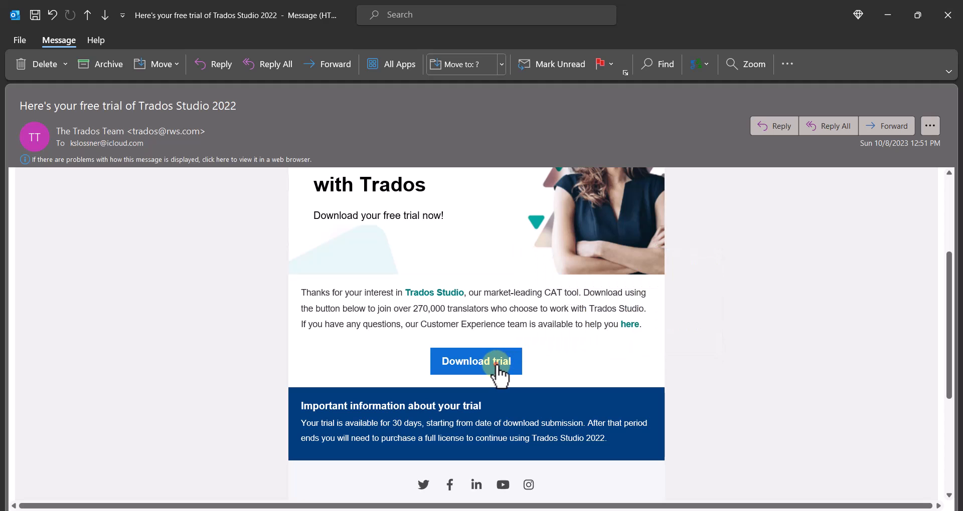
{"action": "left_click", "coordinate": [476, 361]}
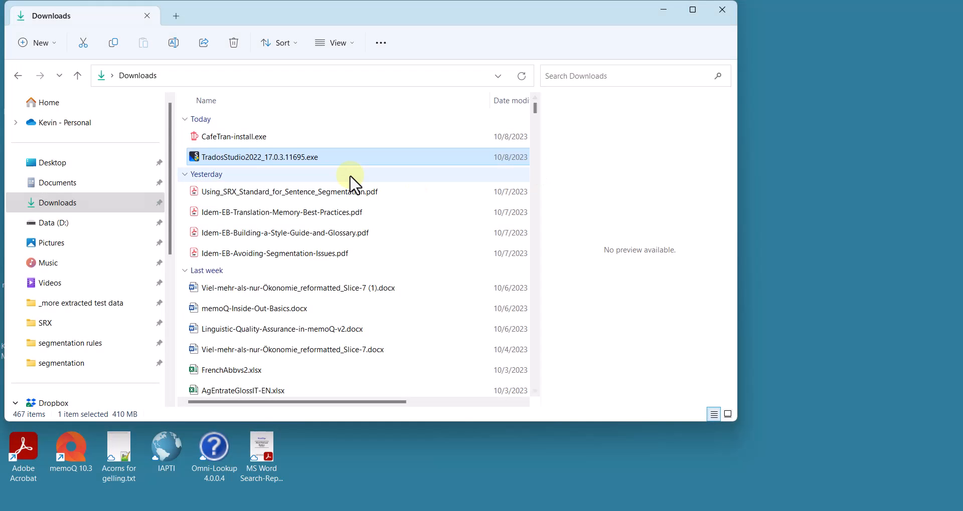
{"action": "mouse_move", "coordinate": [197, 165]}
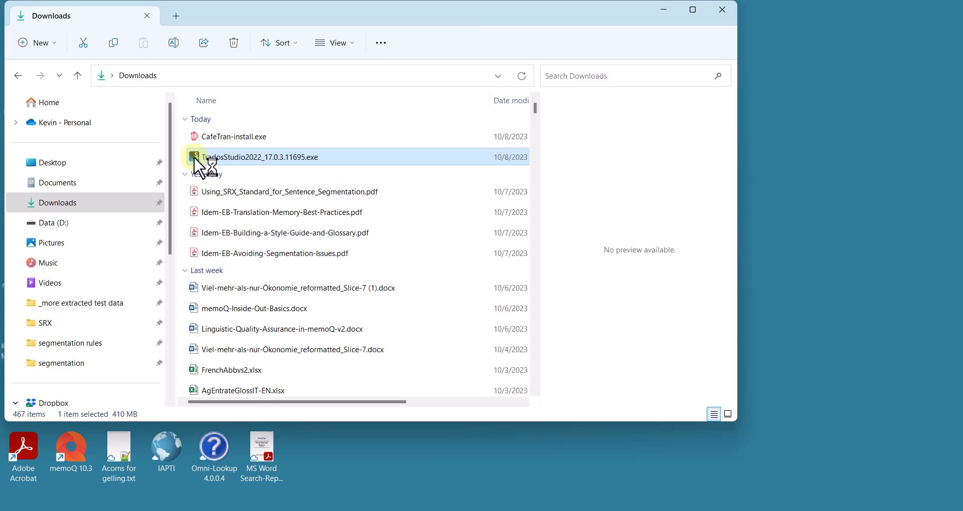
Run TradosStudio2022_17.0.3.11695.exe from Downloads and accept its opening notice
{"action": "double_click", "coordinate": [262, 157]}
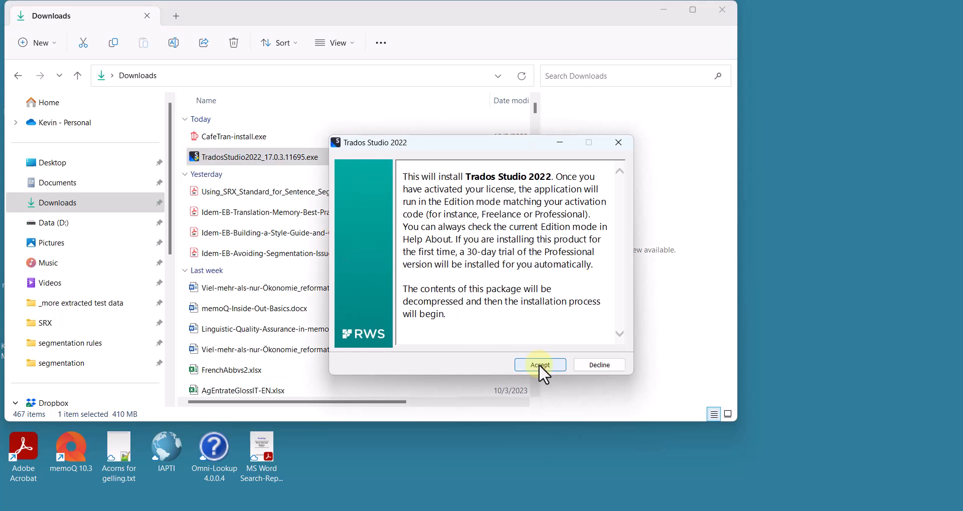
{"action": "left_click", "coordinate": [539, 365]}
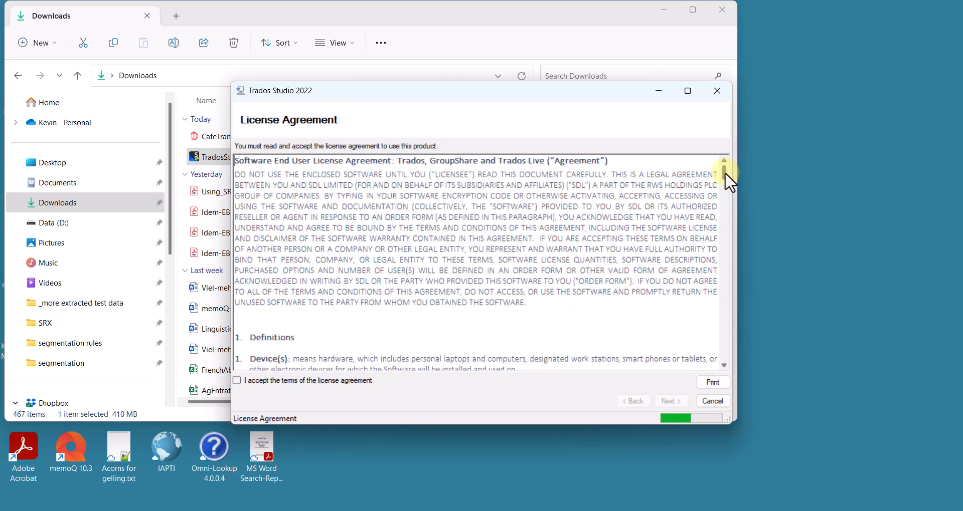
Accept 'I accept the terms of the license agreement' and proceed with Next
{"action": "scroll", "scroll_direction": "down", "scroll_amount": 3}
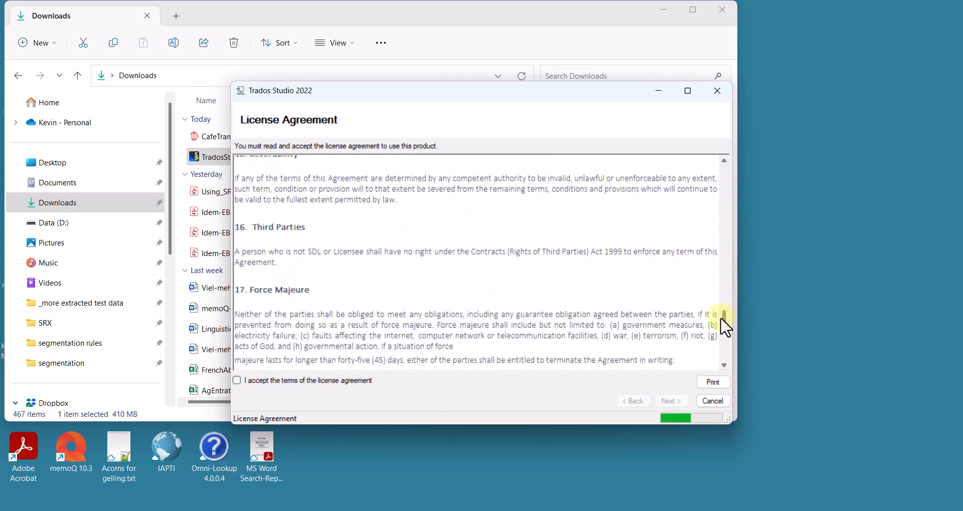
{"action": "scroll", "scroll_direction": "down", "scroll_amount": 3}
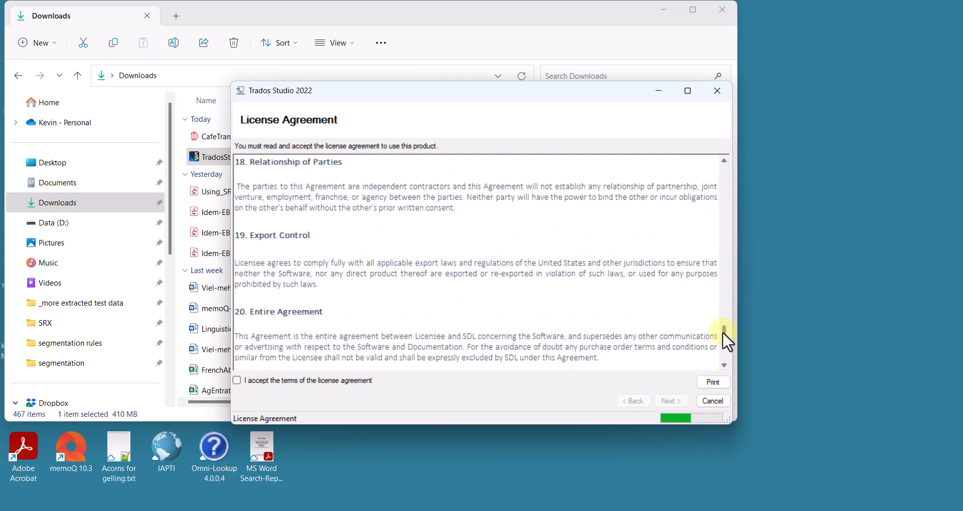
{"action": "scroll", "scroll_direction": "down", "scroll_amount": 3}
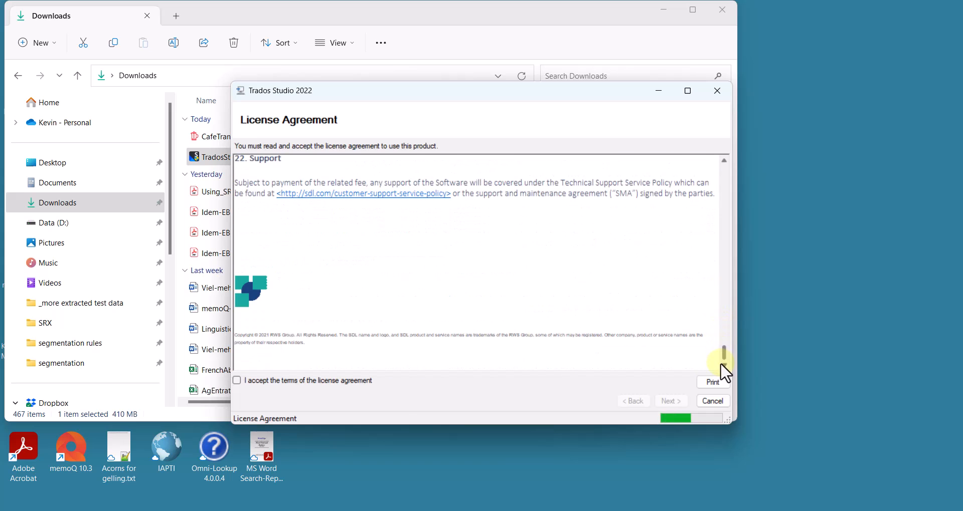
{"action": "left_click", "coordinate": [237, 381]}
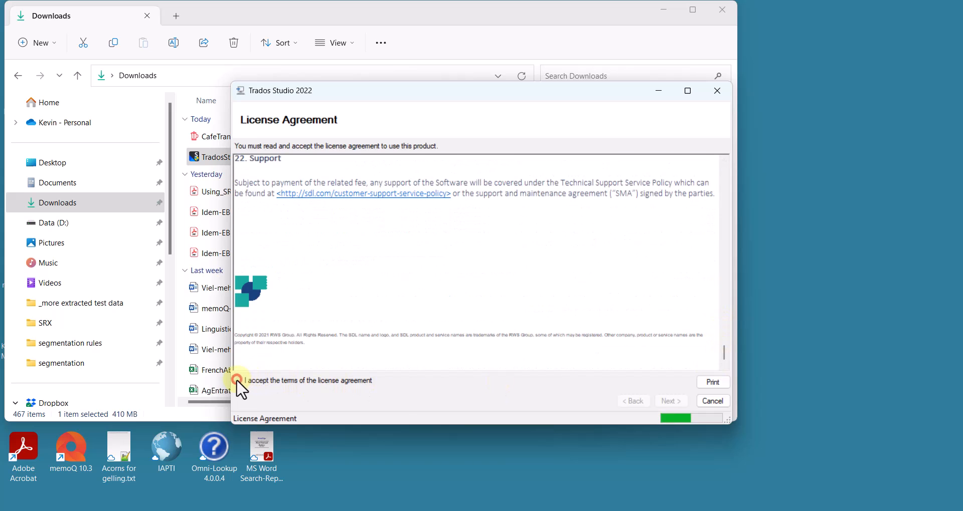
{"action": "left_click", "coordinate": [237, 381]}
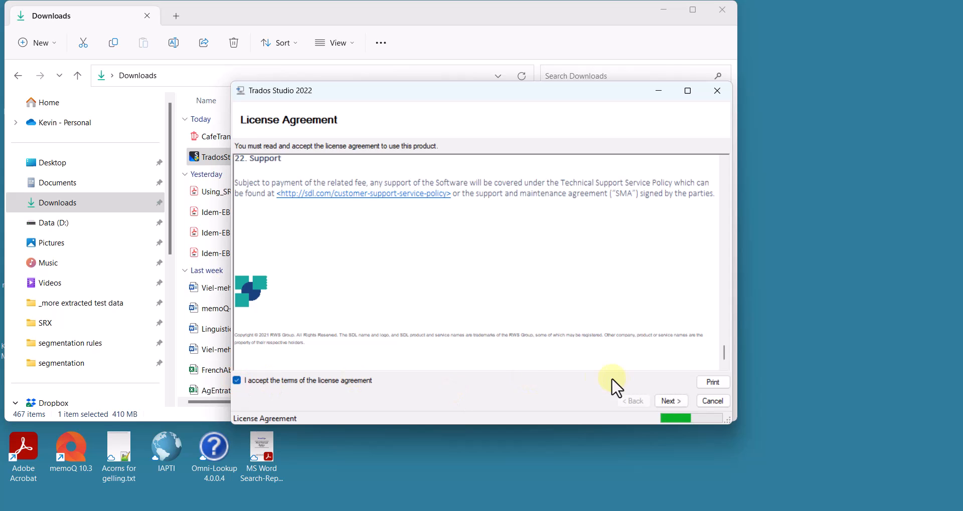
{"action": "left_click", "coordinate": [669, 401]}
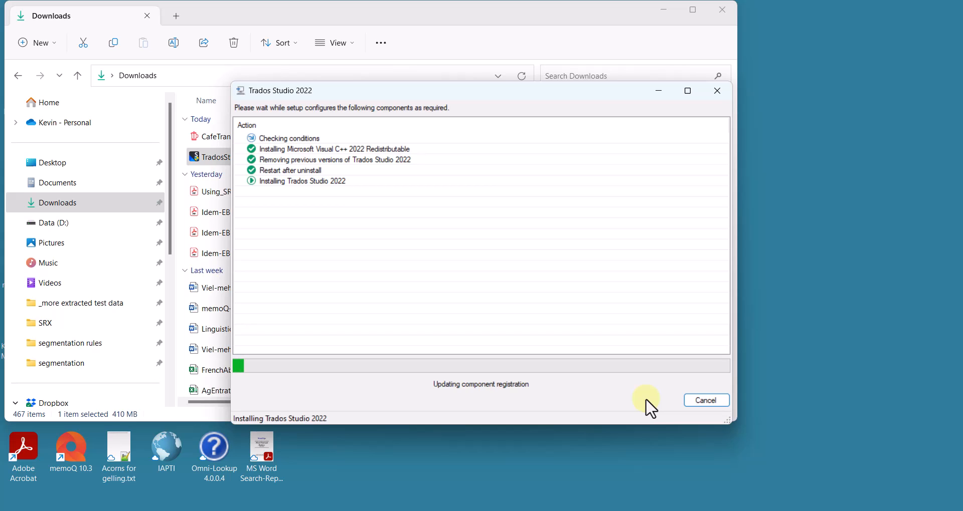
{"action": "mouse_move", "coordinate": [700, 261]}
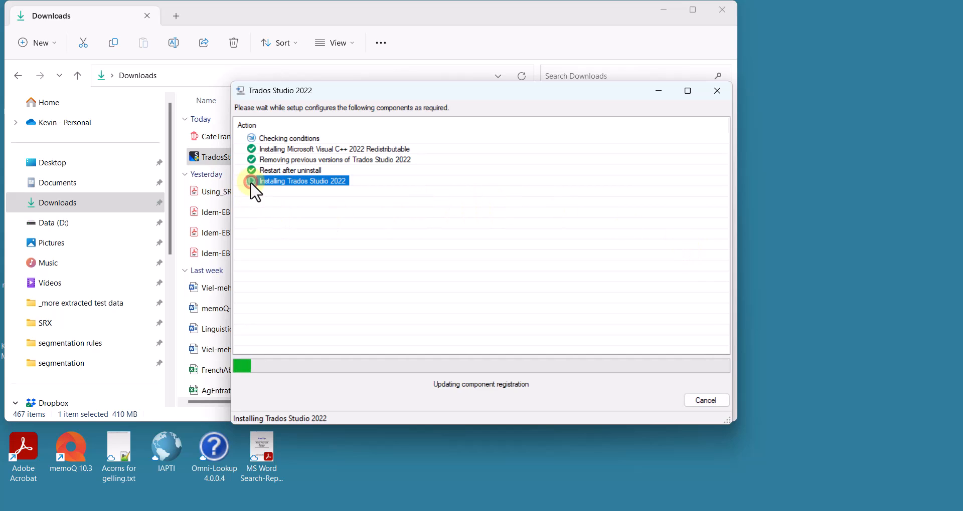
{"action": "mouse_move", "coordinate": [288, 240]}
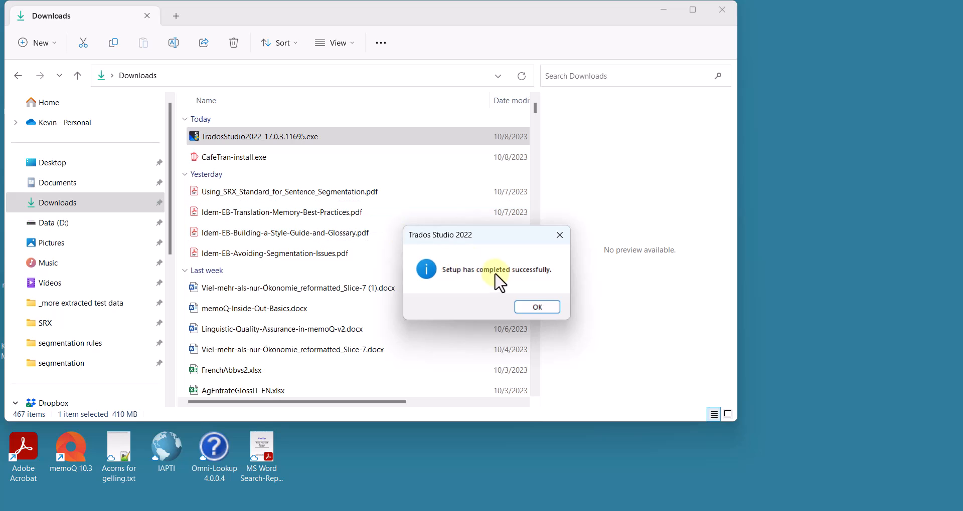
Acknowledge the setup-completed message and minimize the Downloads window to show the desktop
{"action": "left_click", "coordinate": [535, 307]}
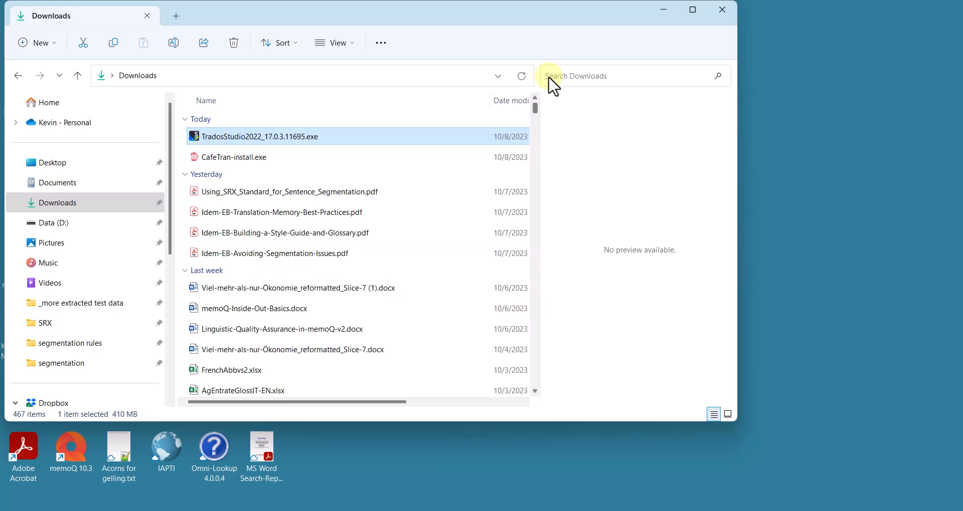
{"action": "mouse_move", "coordinate": [663, 11]}
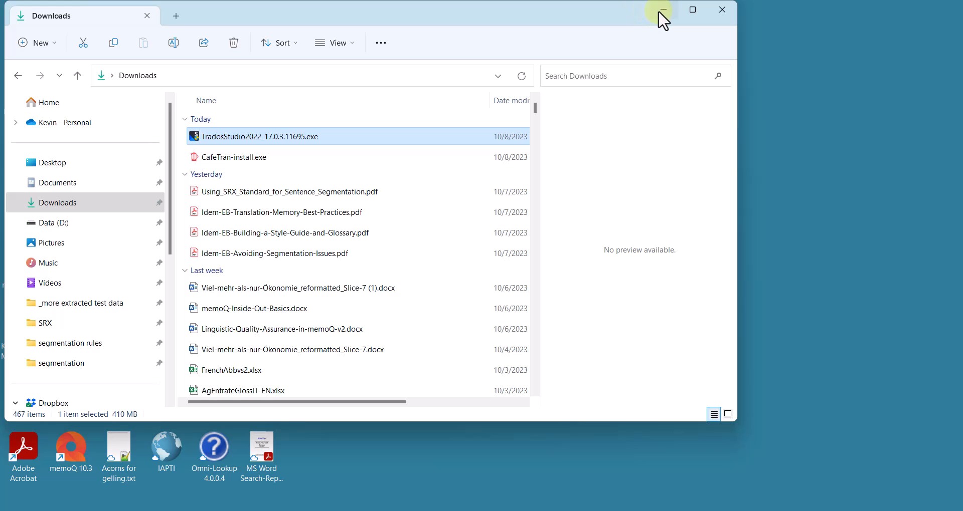
{"action": "left_click", "coordinate": [661, 11]}
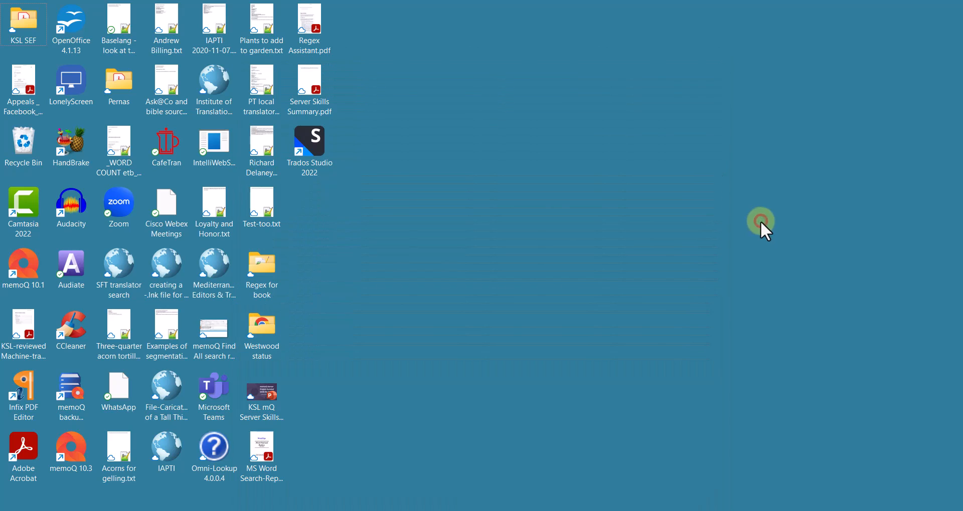
Start Trados Studio 2022 from its desktop shortcut via the context menu and double-click
{"action": "left_click", "coordinate": [309, 147]}
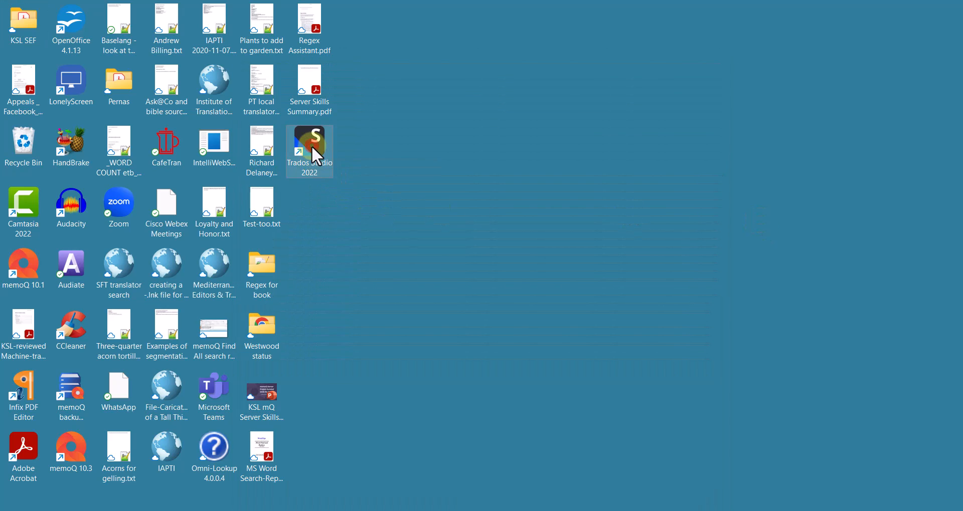
{"action": "right_click", "coordinate": [310, 151]}
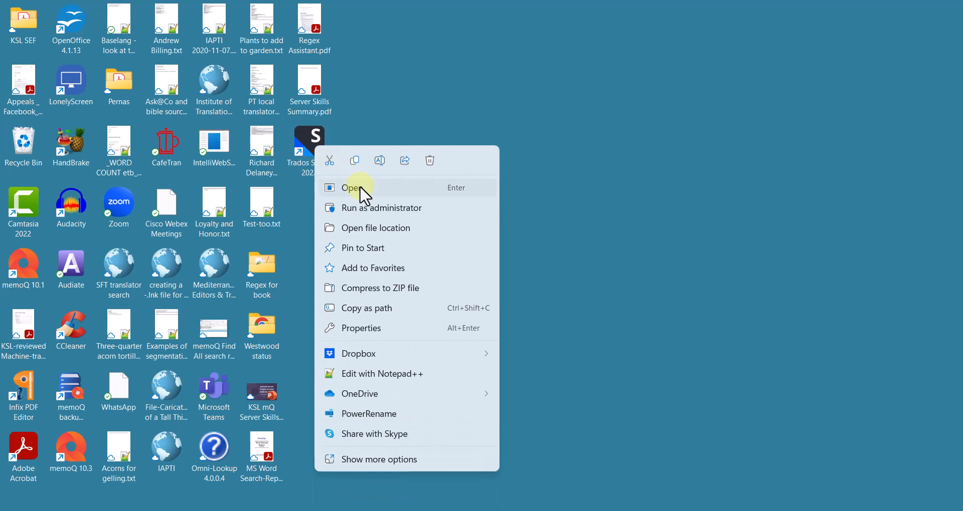
{"action": "left_click", "coordinate": [360, 187]}
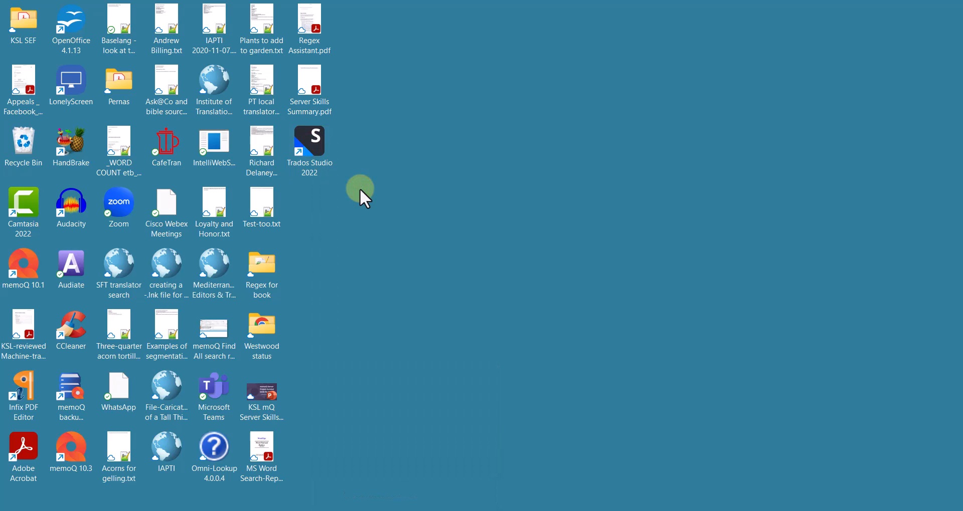
{"action": "left_click", "coordinate": [310, 145]}
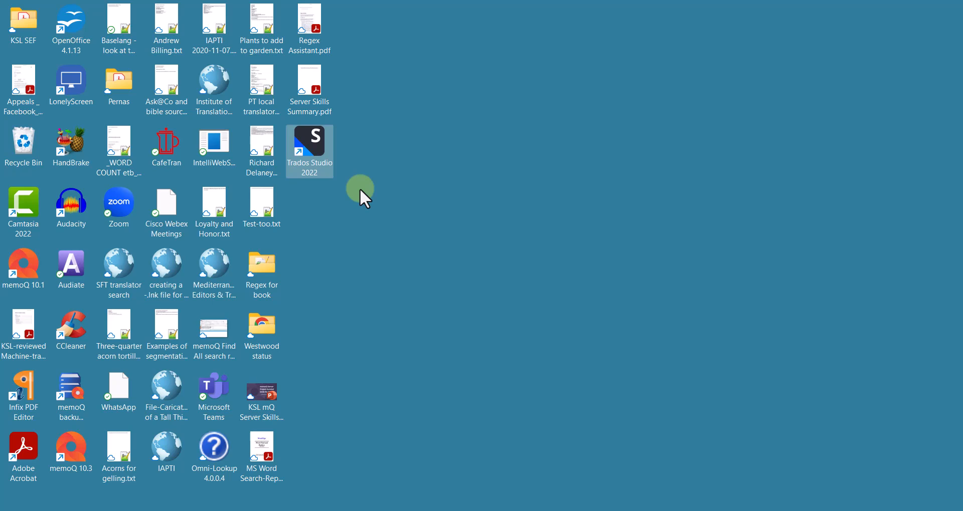
{"action": "double_click", "coordinate": [310, 143]}
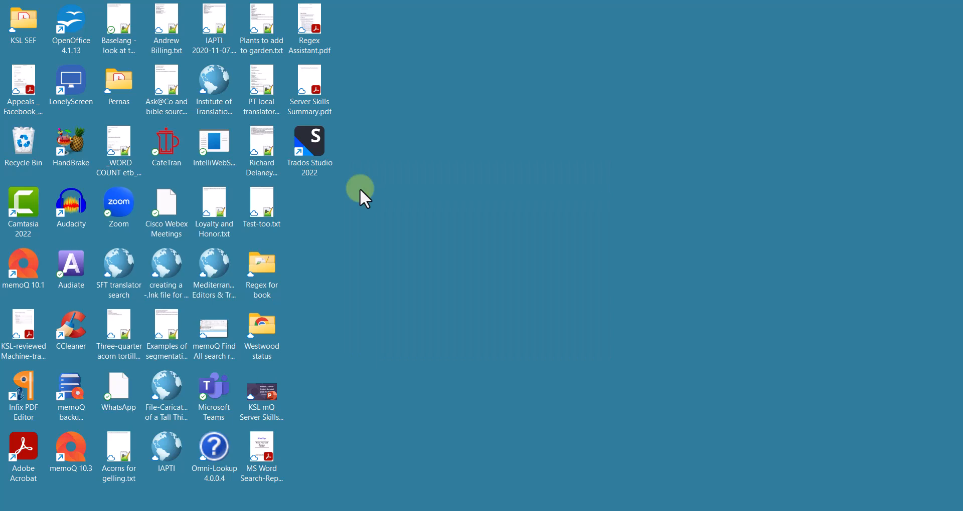
{"action": "double_click", "coordinate": [309, 139]}
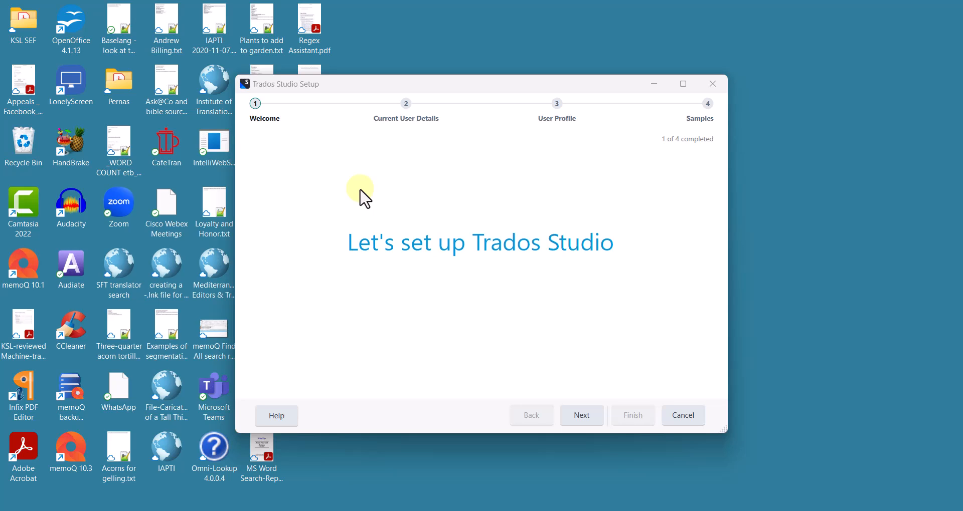
{"action": "mouse_move", "coordinate": [582, 359]}
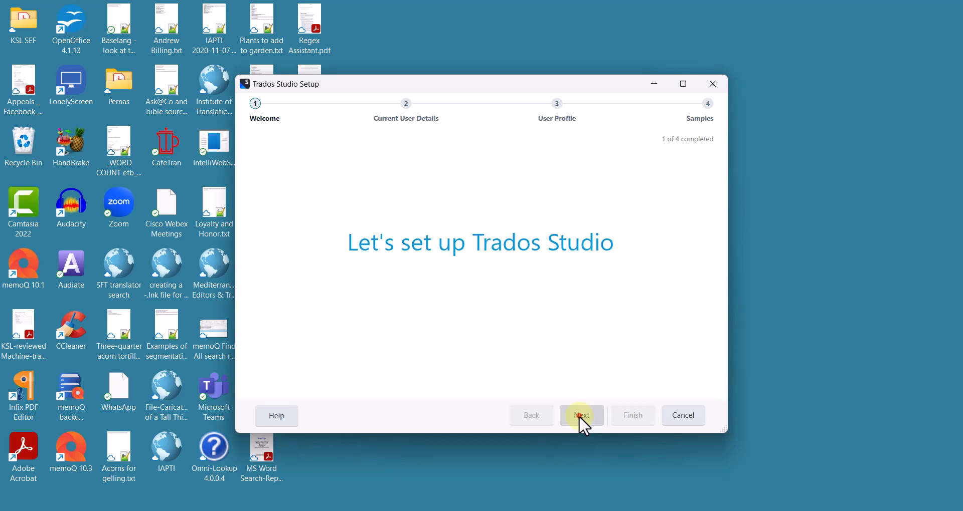
{"action": "left_click", "coordinate": [580, 415]}
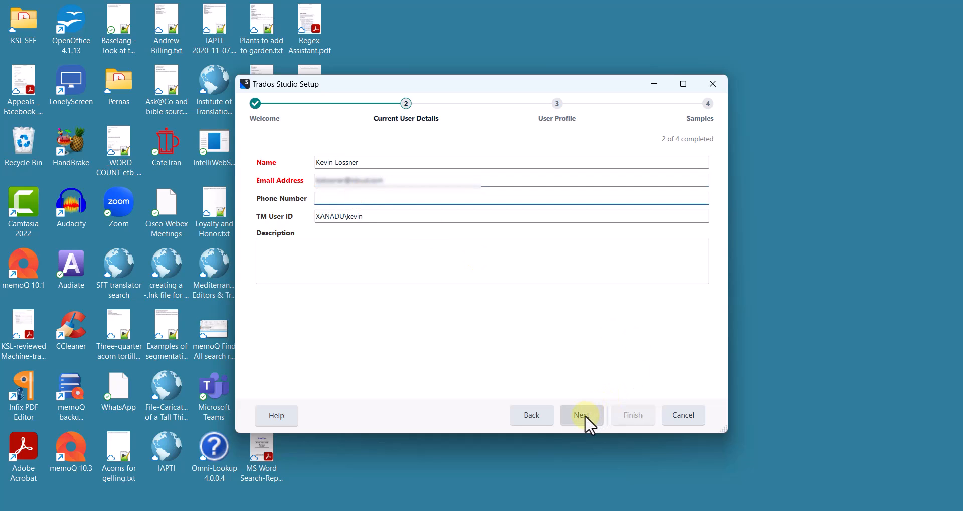
{"action": "left_click", "coordinate": [580, 416]}
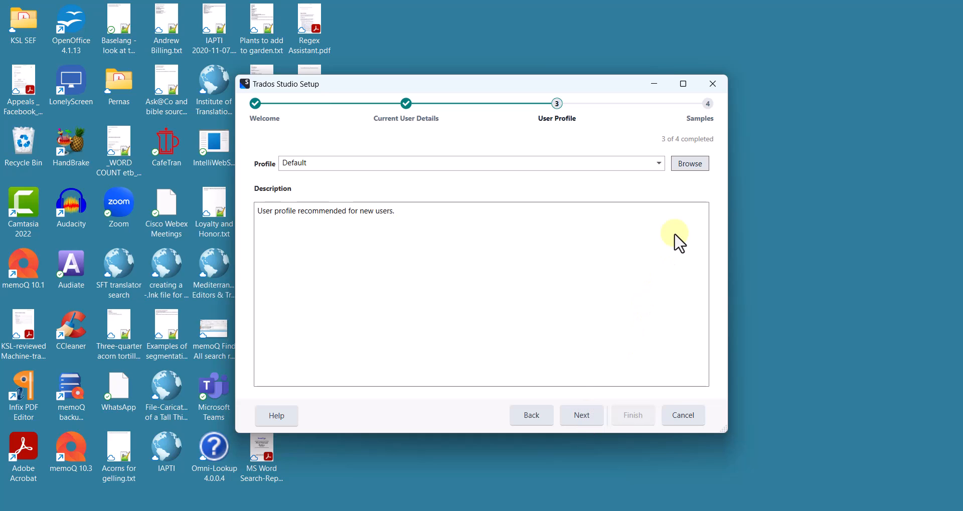
{"action": "left_click", "coordinate": [658, 163]}
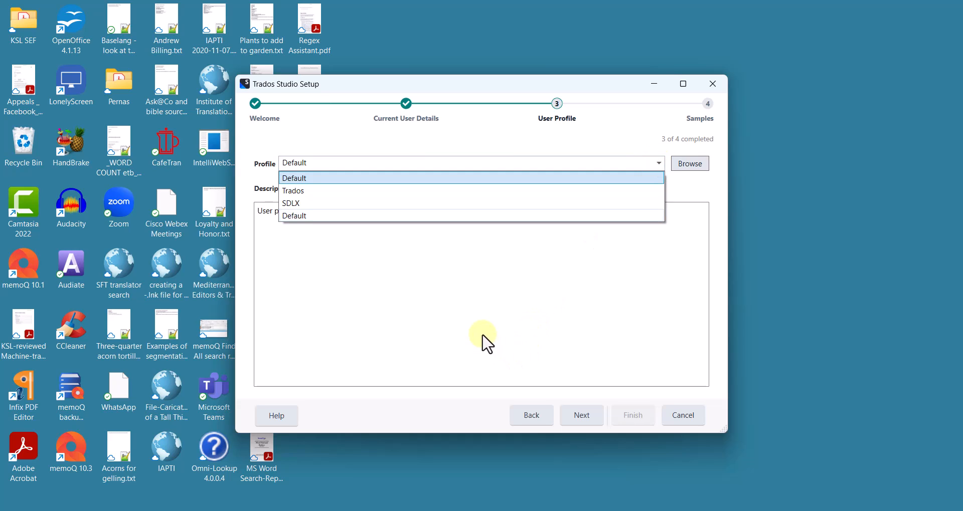
{"action": "left_click", "coordinate": [294, 178]}
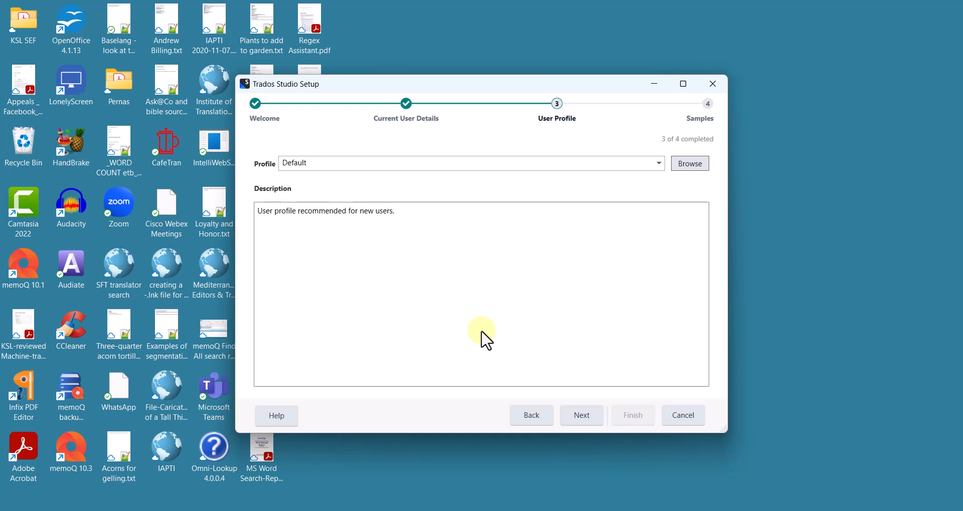
{"action": "mouse_move", "coordinate": [558, 387]}
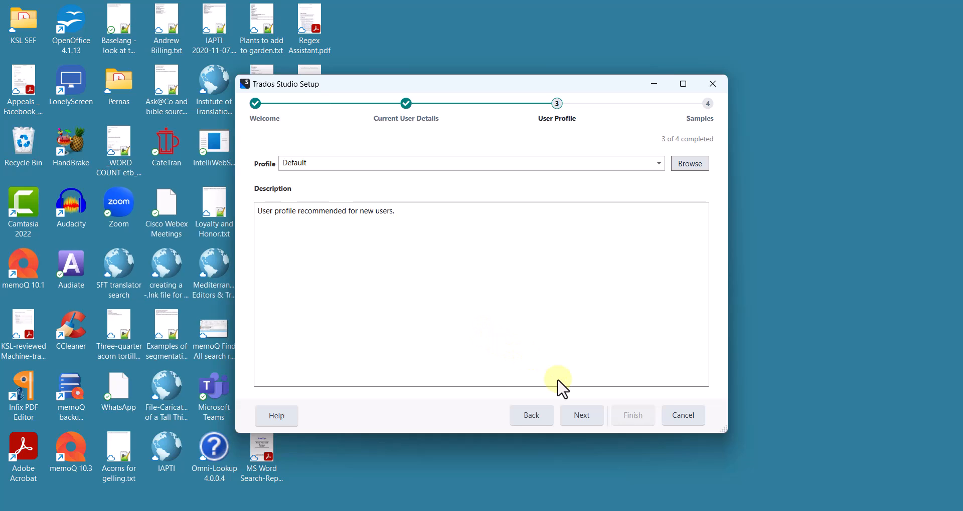
{"action": "mouse_move", "coordinate": [580, 416]}
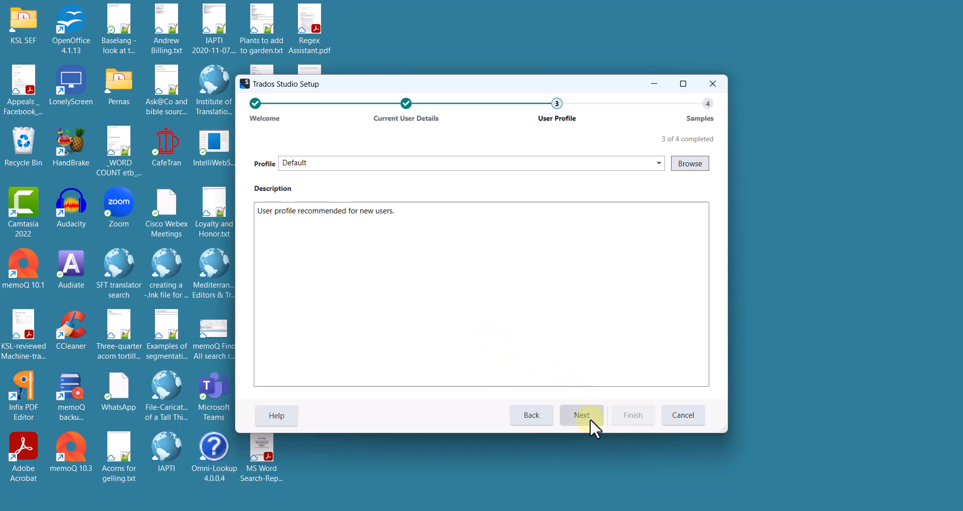
{"action": "left_click", "coordinate": [581, 415]}
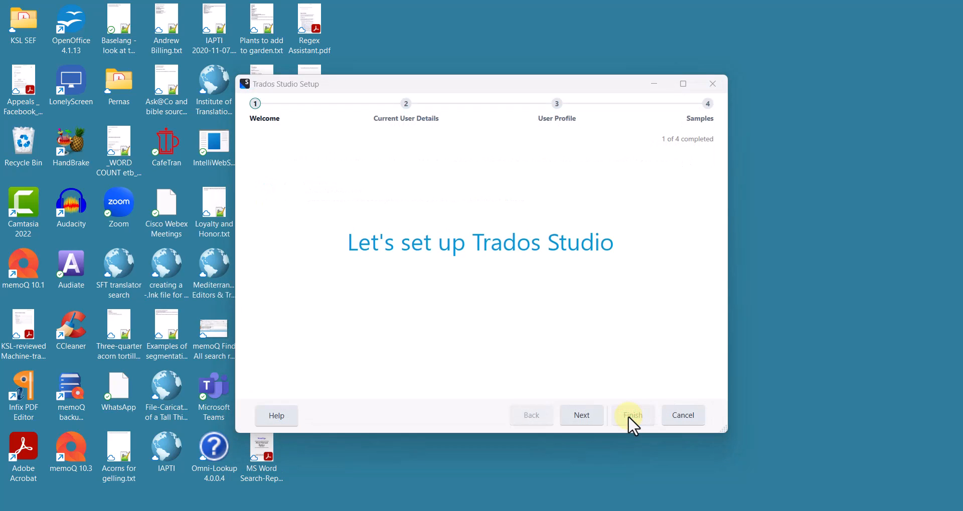
{"action": "mouse_move", "coordinate": [629, 300]}
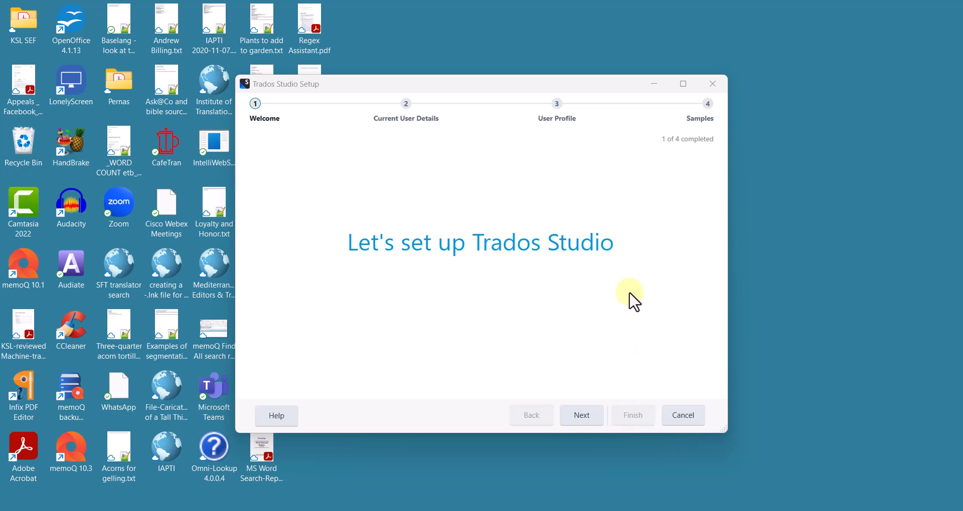
{"action": "mouse_move", "coordinate": [577, 384]}
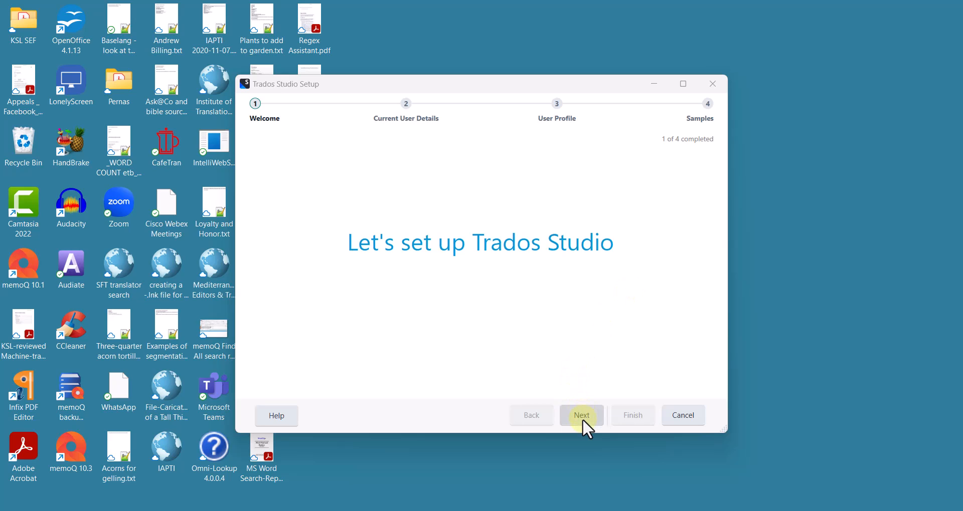
Advance the setup wizard past Welcome to Current User Details and focus the Email Address field
{"action": "left_click", "coordinate": [581, 415]}
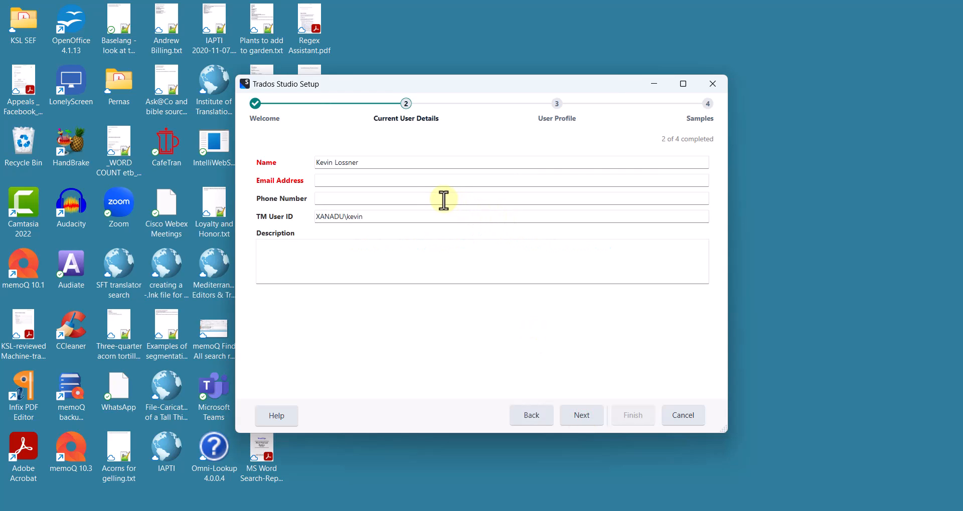
{"action": "left_click", "coordinate": [430, 179]}
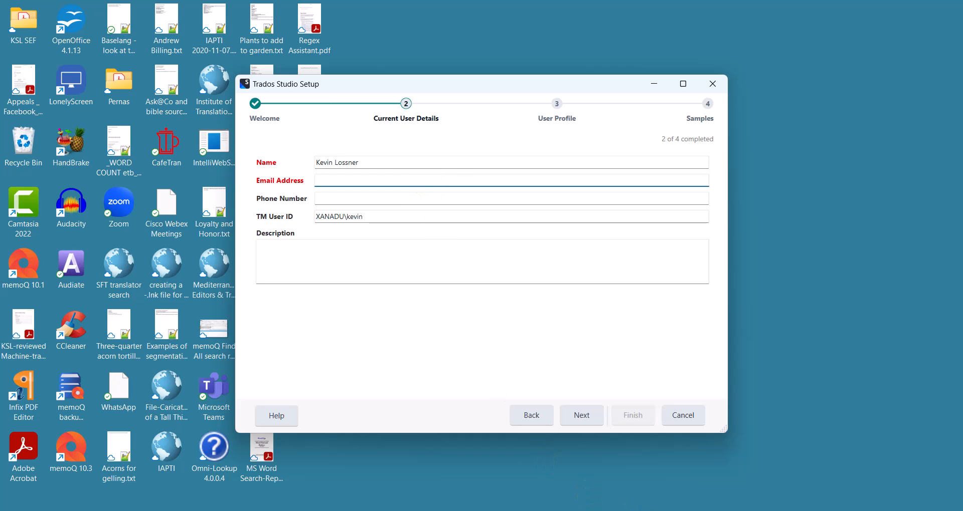
{"action": "mouse_move", "coordinate": [626, 498]}
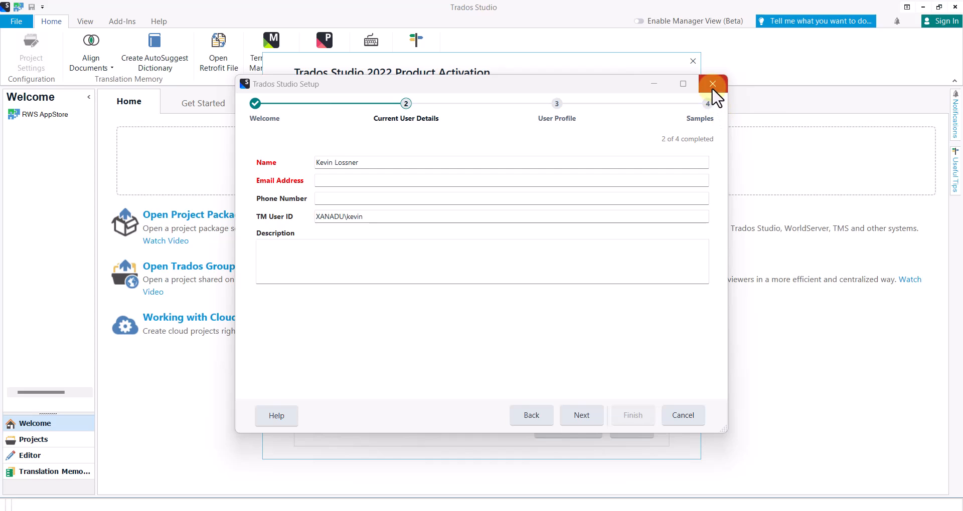
Close the Trados Studio Setup window and switch Product Activation to the Subscription option
{"action": "left_click", "coordinate": [712, 83]}
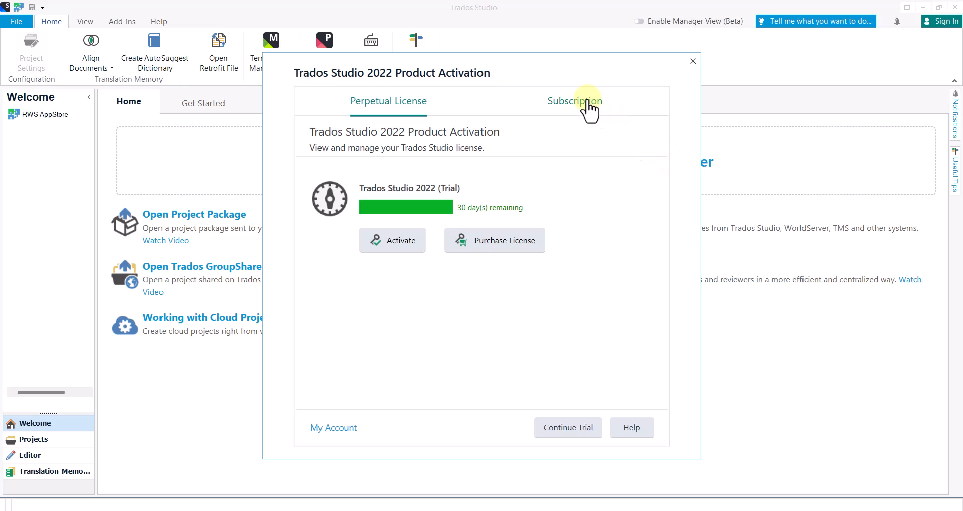
{"action": "left_click", "coordinate": [574, 100]}
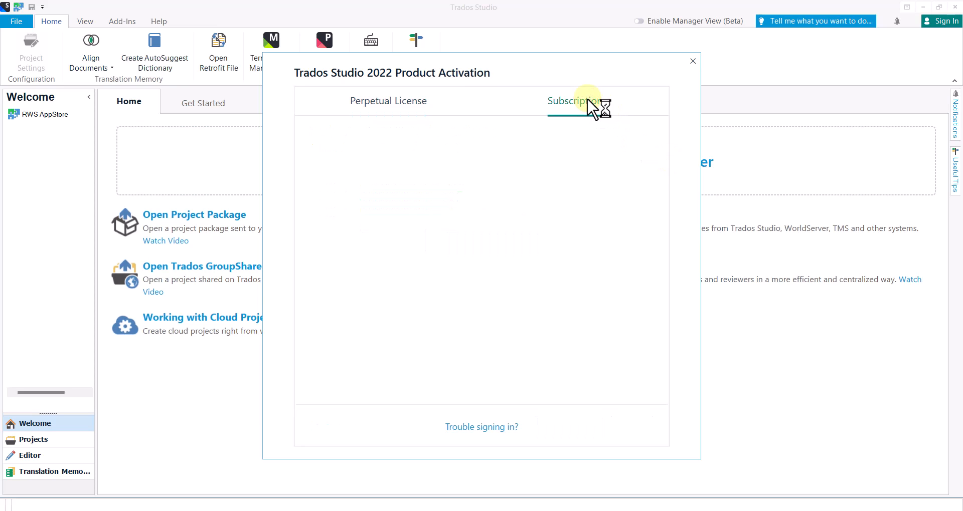
{"action": "left_click", "coordinate": [575, 101]}
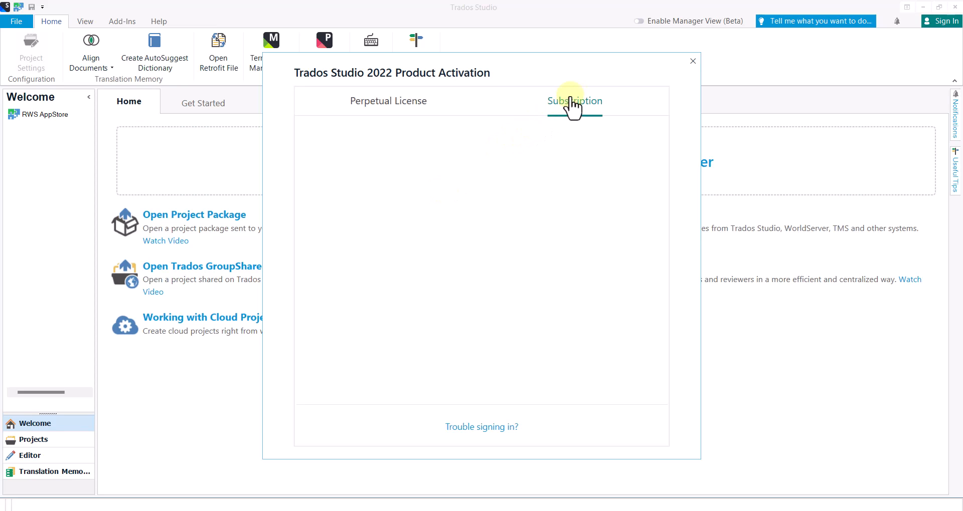
{"action": "left_click", "coordinate": [574, 100]}
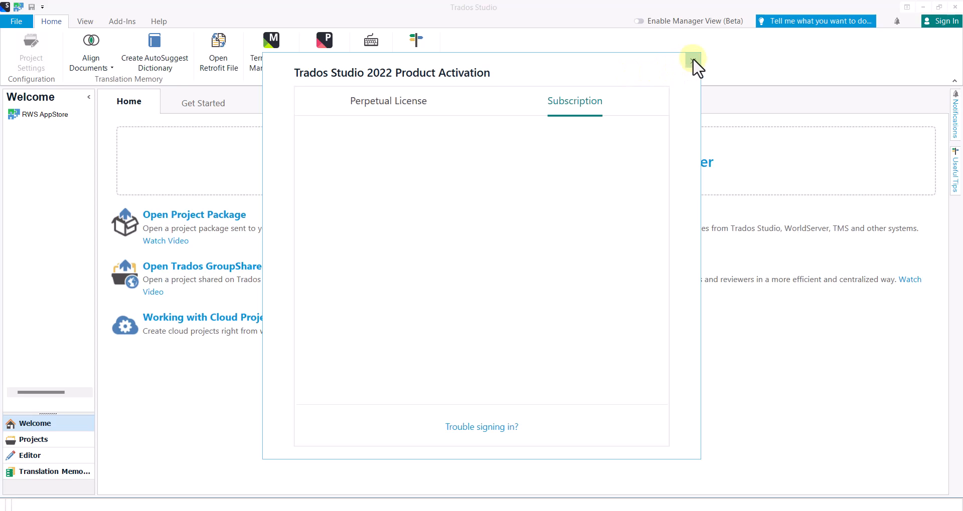
Close the Product Activation dialog, leaving the Welcome home page ready for work
{"action": "left_click", "coordinate": [693, 62]}
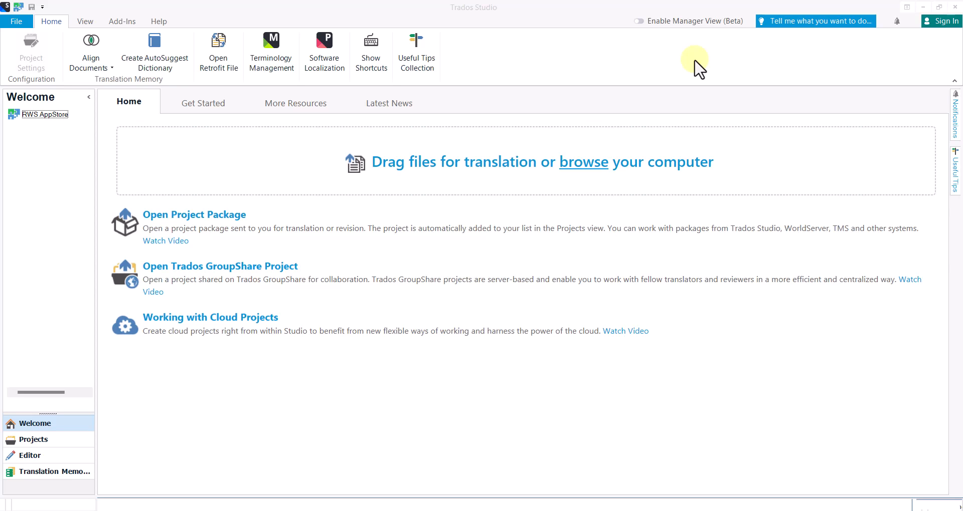
{"action": "mouse_move", "coordinate": [681, 81]}
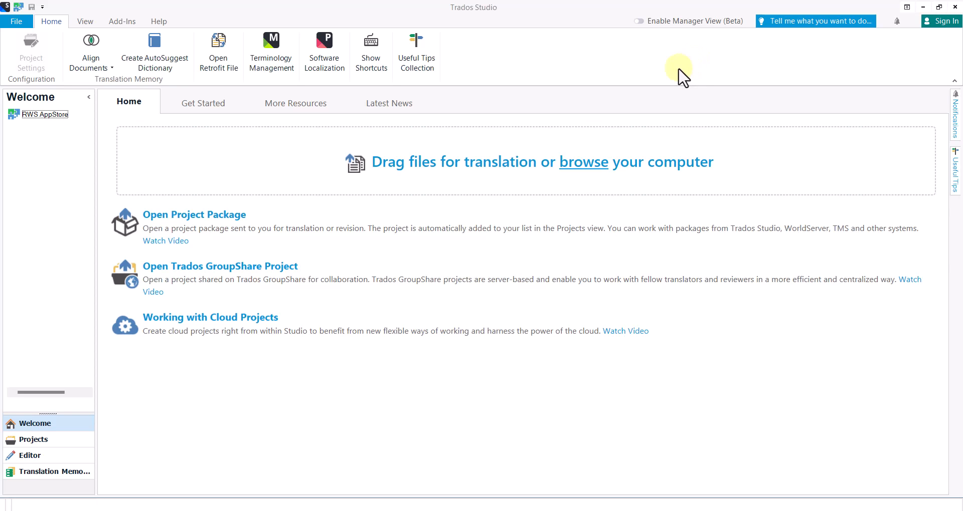